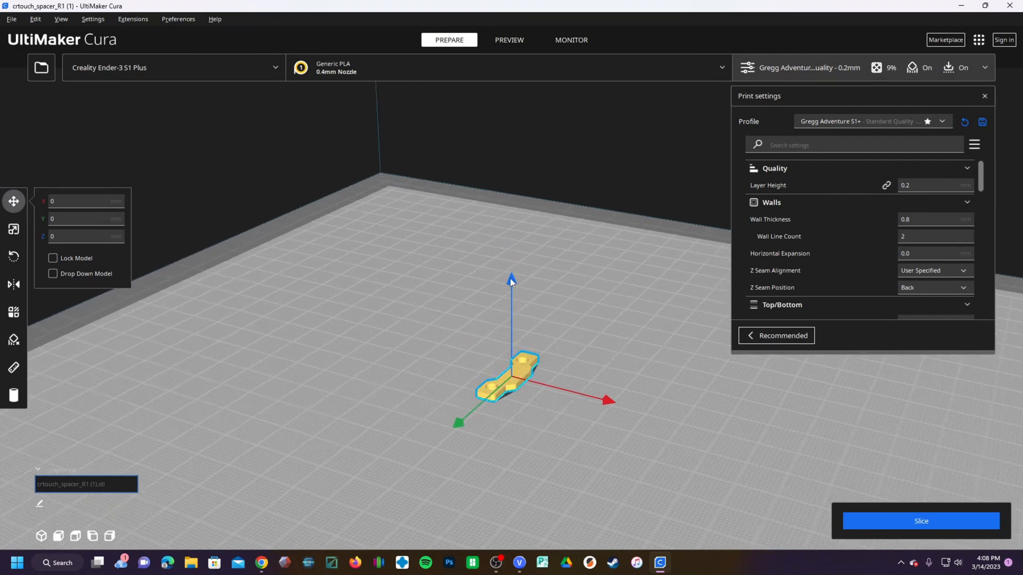
pyautogui.moveTo(522, 370)
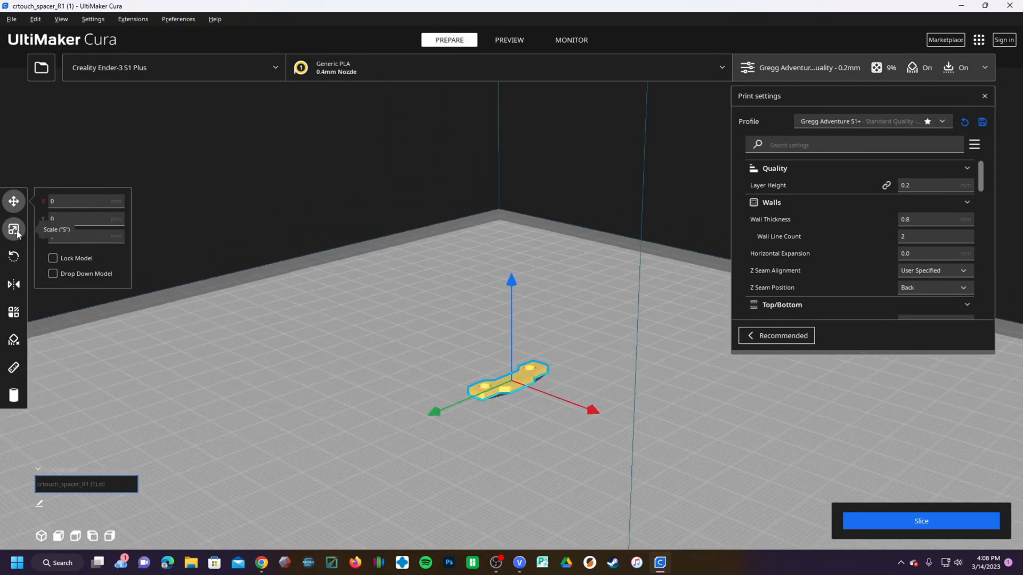
# Step: Show the selected spacer's 8 × 27 × 2 mm dimensions with the Scale tool
pyautogui.click(14, 229)
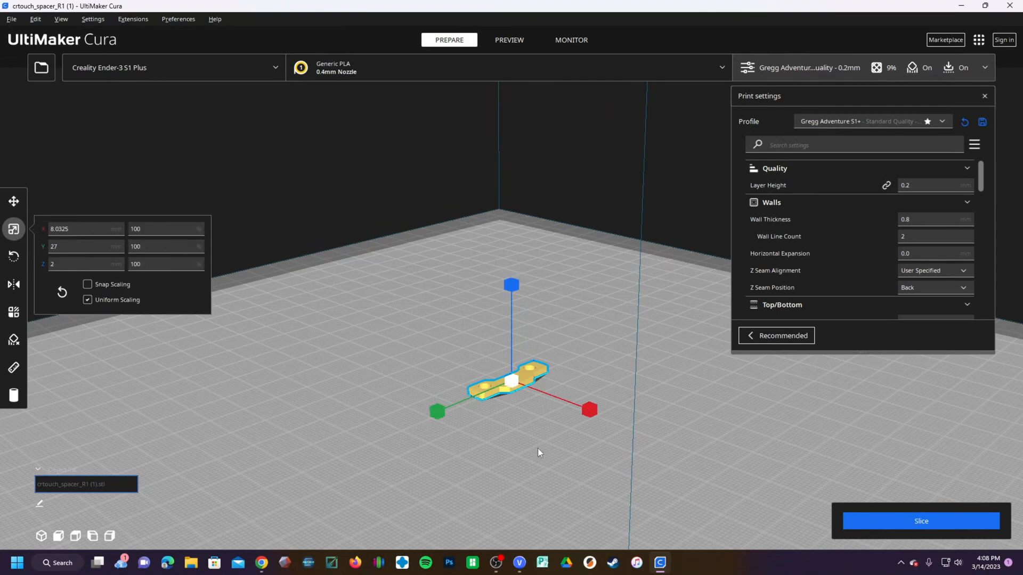
pyautogui.moveTo(543, 454)
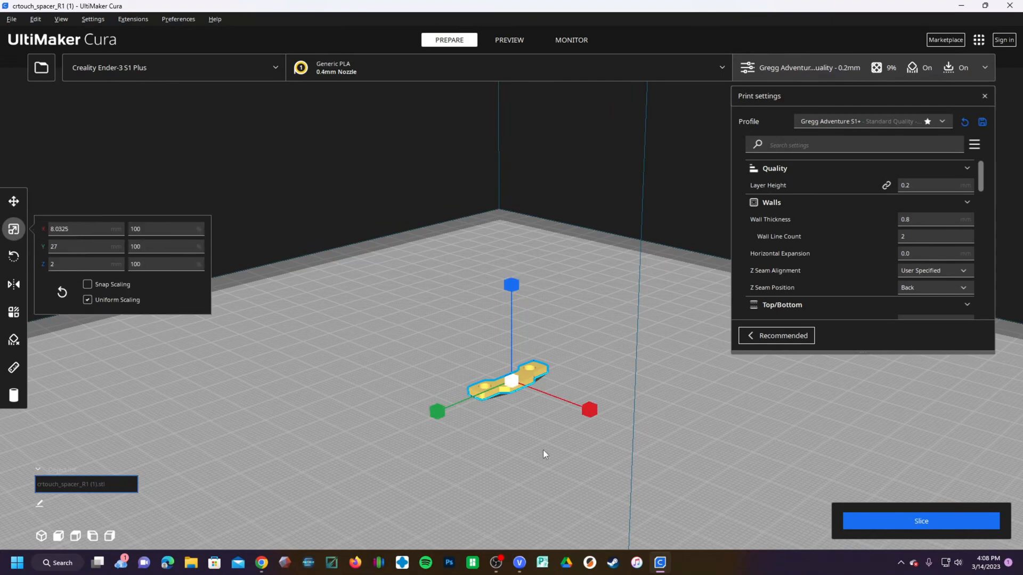
pyautogui.moveTo(429, 459)
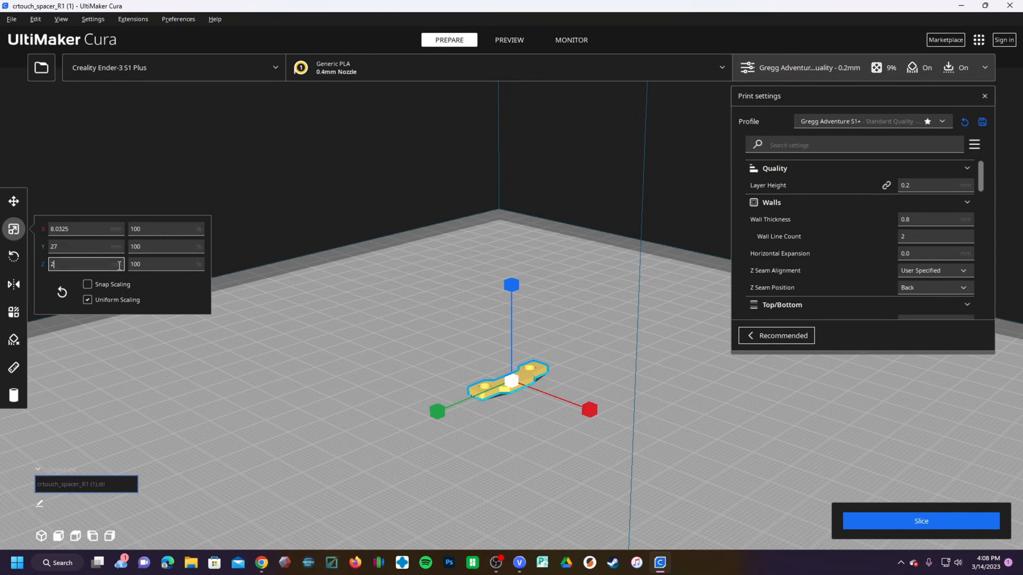
pyautogui.moveTo(455, 420)
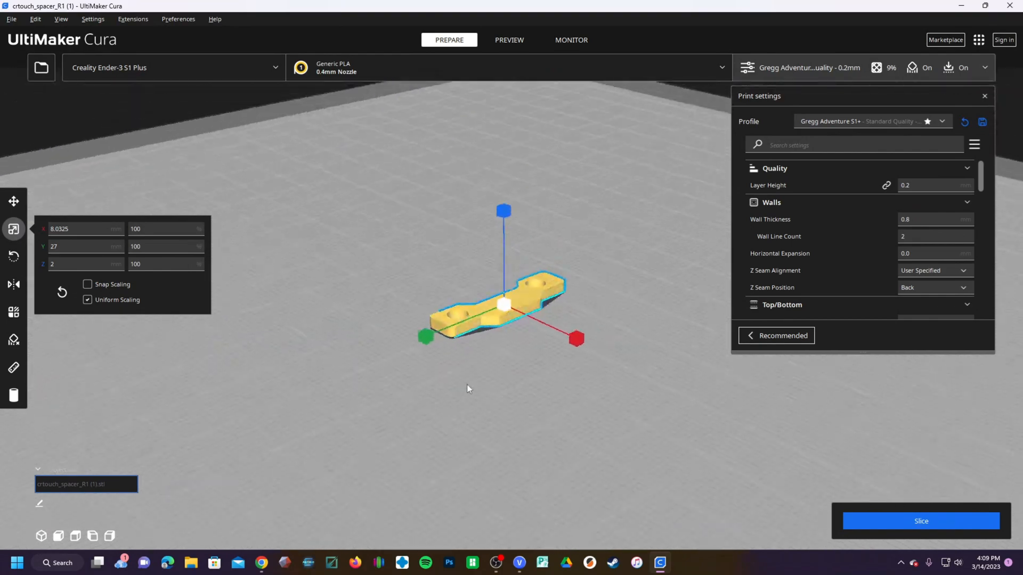
pyautogui.click(85, 264)
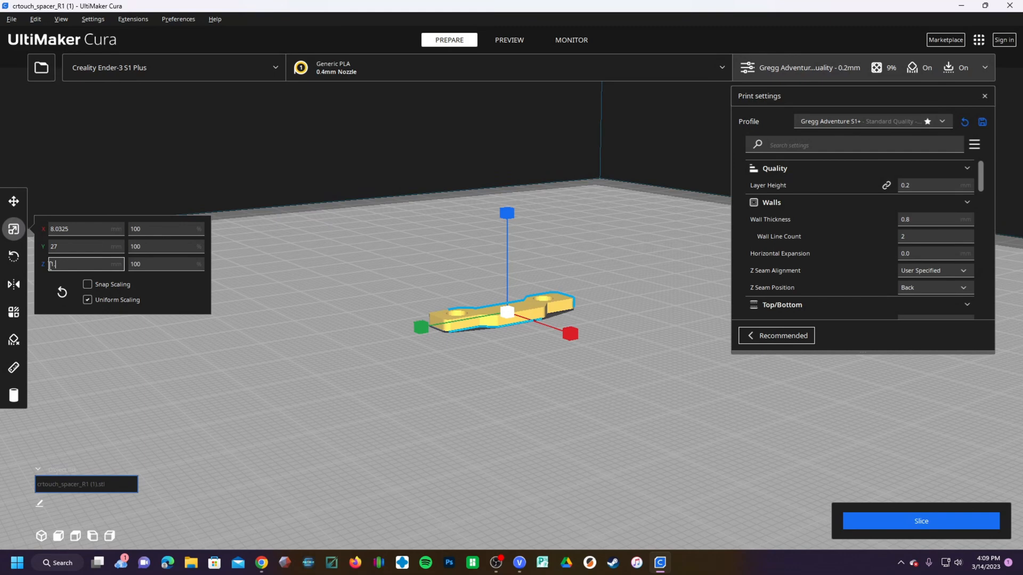
pyautogui.write('1.5')
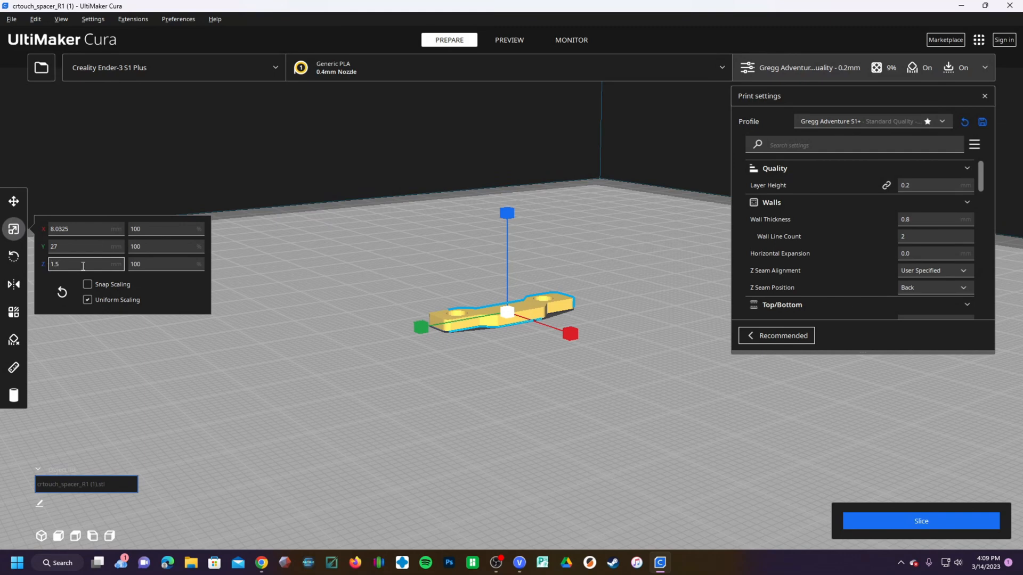
pyautogui.moveTo(88, 279)
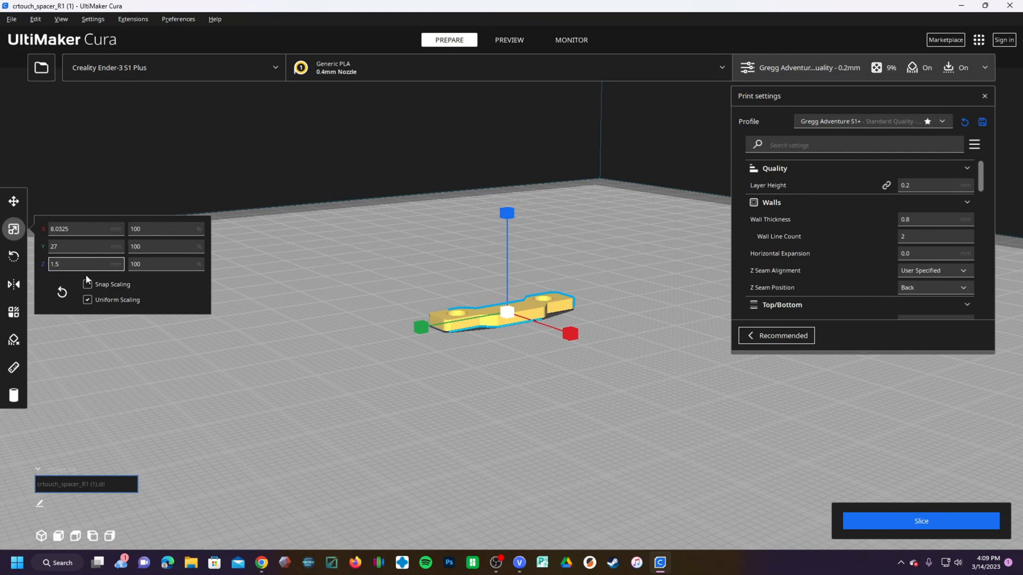
pyautogui.click(87, 284)
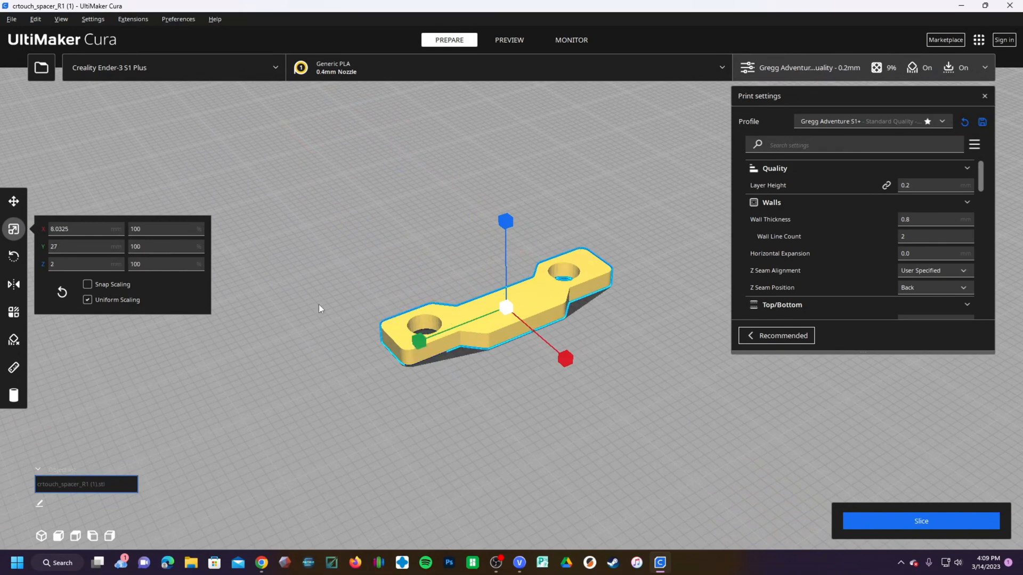
# Step: Turn off uniform scaling and set the spacer's Z height to 1.5 mm (75%)
pyautogui.click(87, 300)
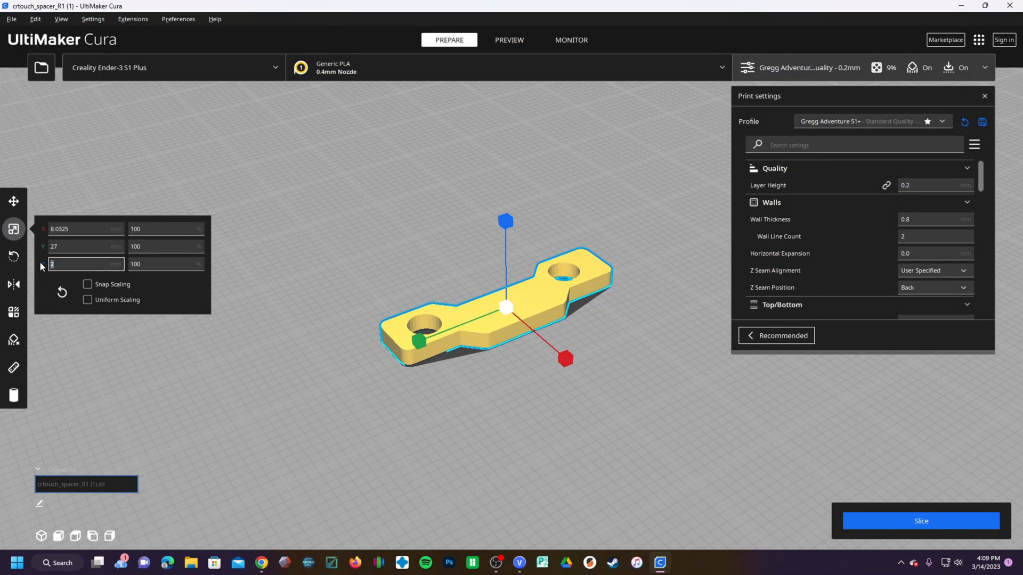
pyautogui.write('1.5')
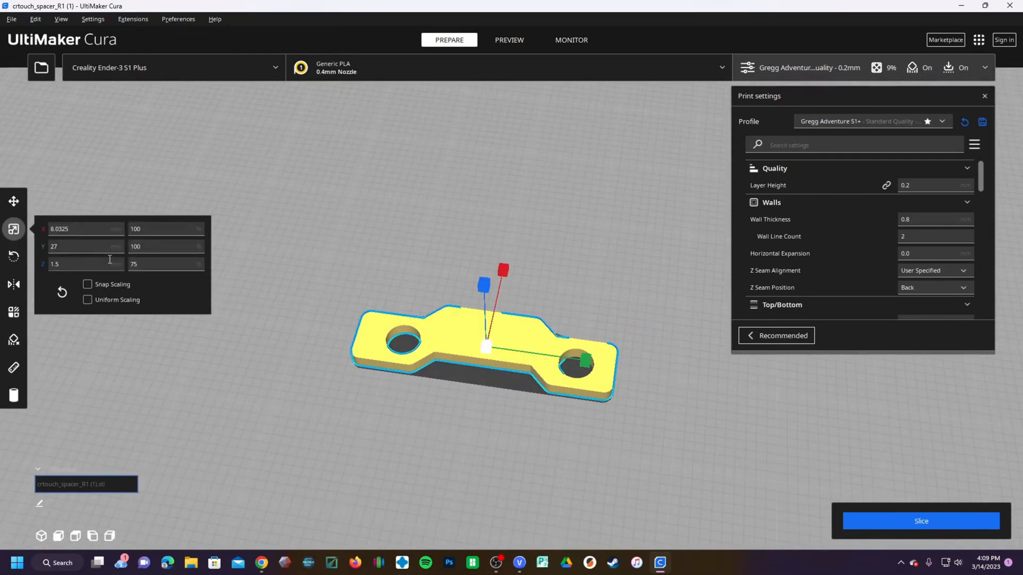
pyautogui.moveTo(265, 355)
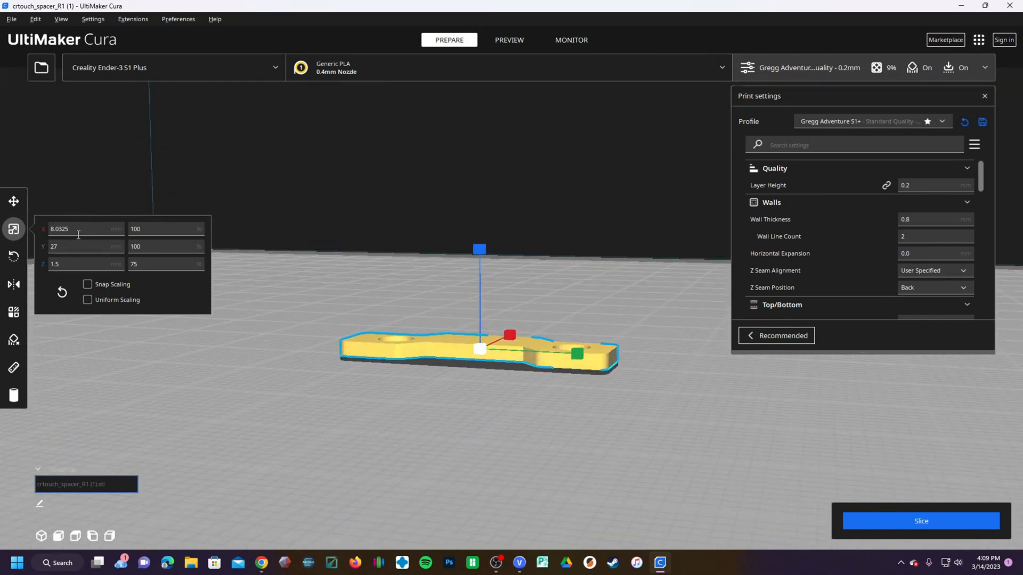
pyautogui.click(13, 201)
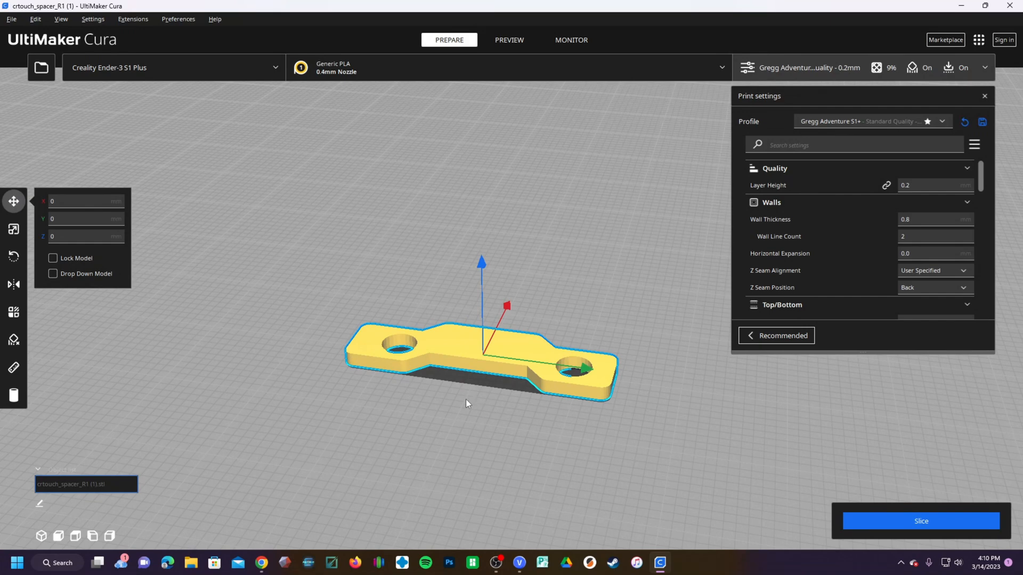
# Step: Multiply the 1.5 mm spacer into three identical copies on the build plate
pyautogui.click(13, 229)
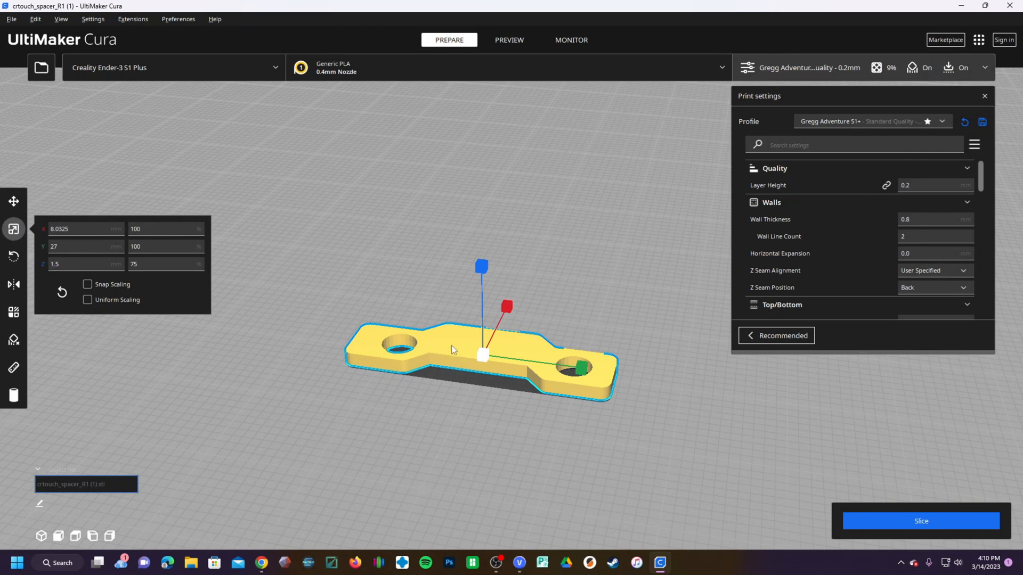
pyautogui.rightClick(452, 350)
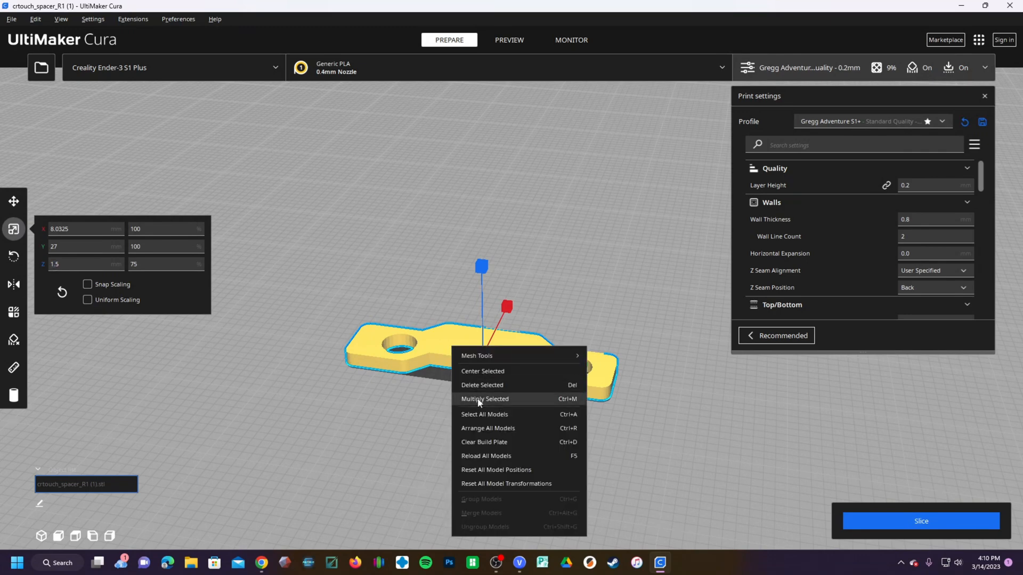
pyautogui.click(484, 398)
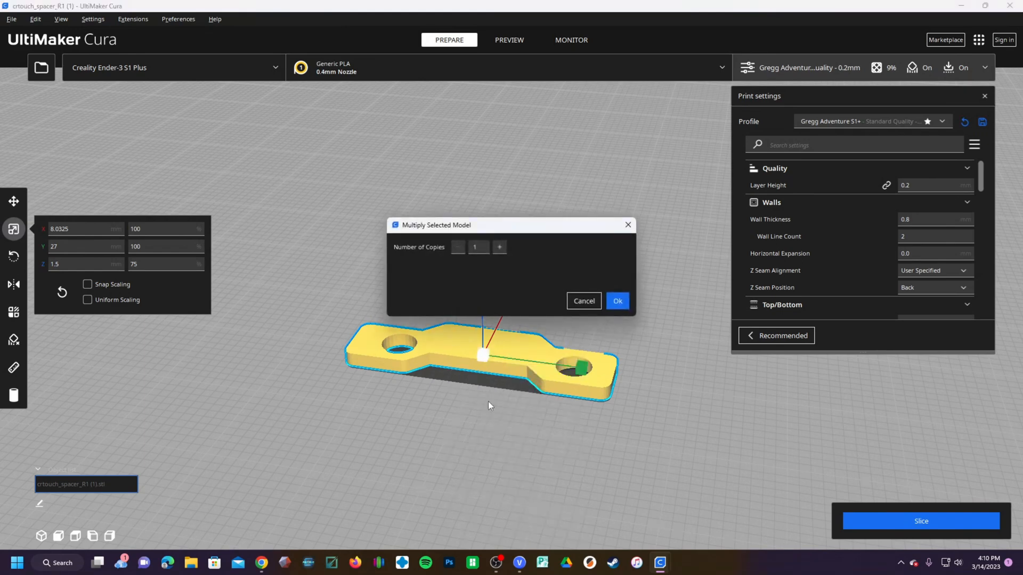
pyautogui.click(615, 301)
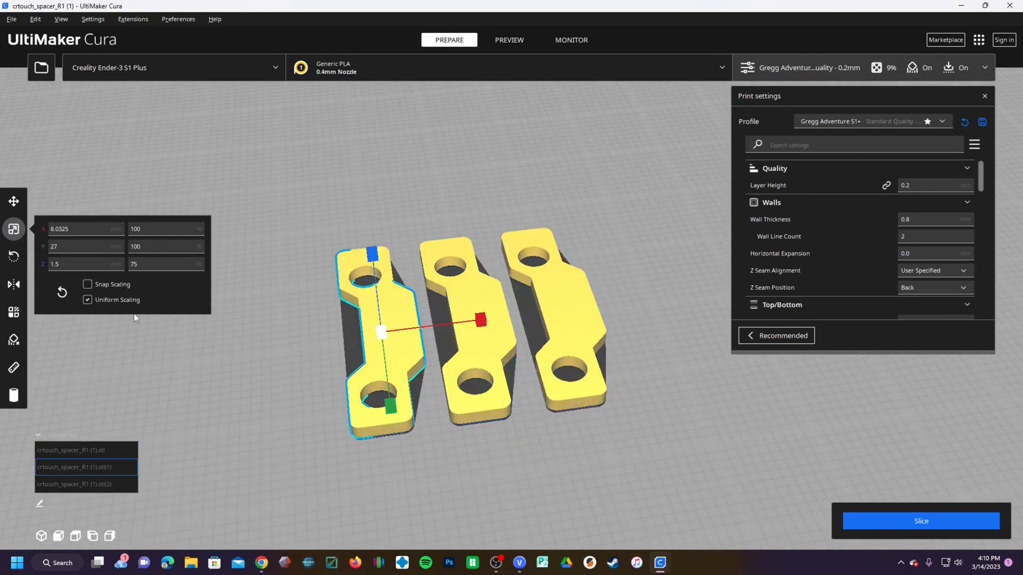
# Step: Turn off uniform scaling on a copy and change its Z thickness from 1.5 to 1.75 mm
pyautogui.click(87, 299)
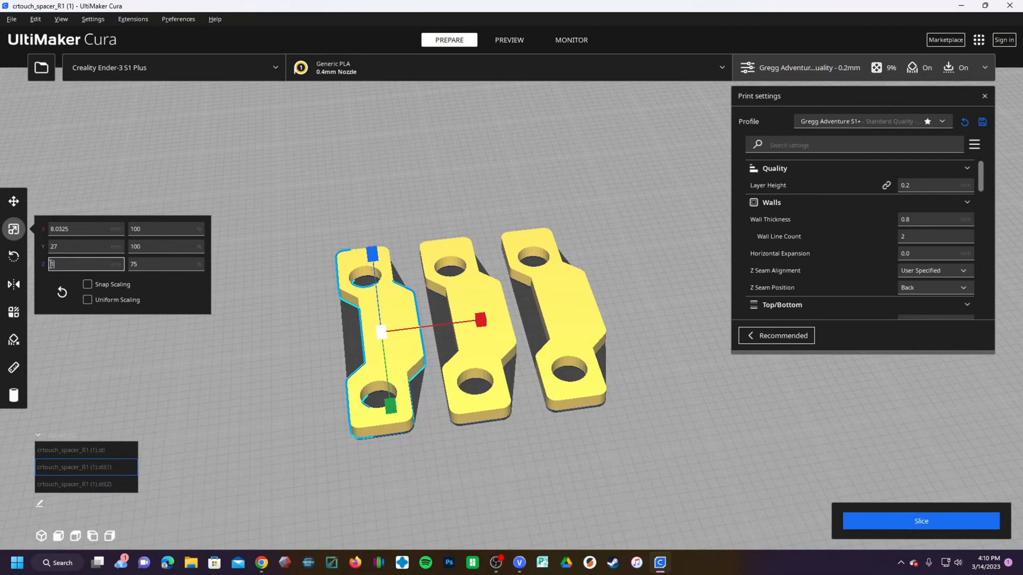
pyautogui.write('1.5')
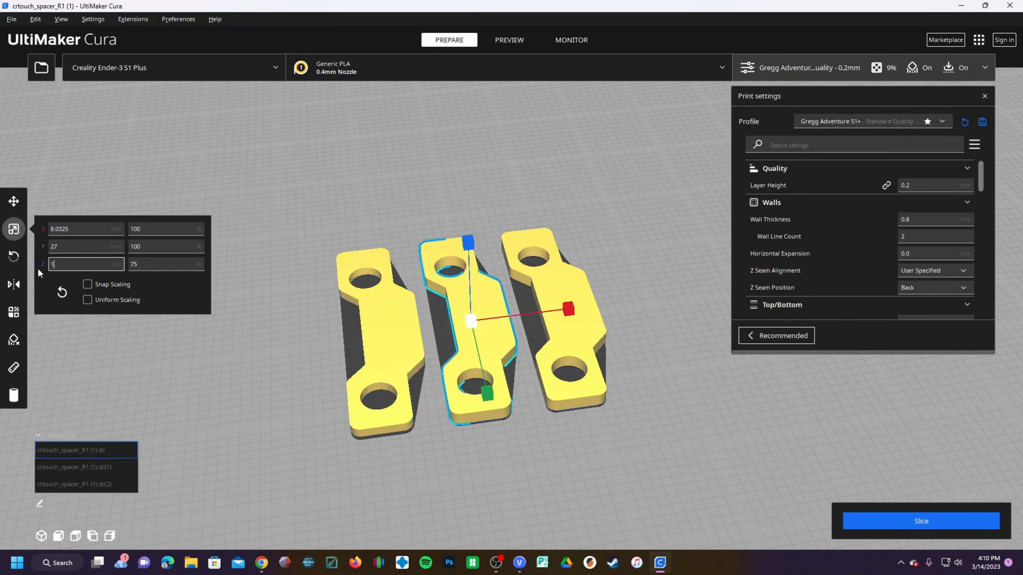
pyautogui.write('1.75')
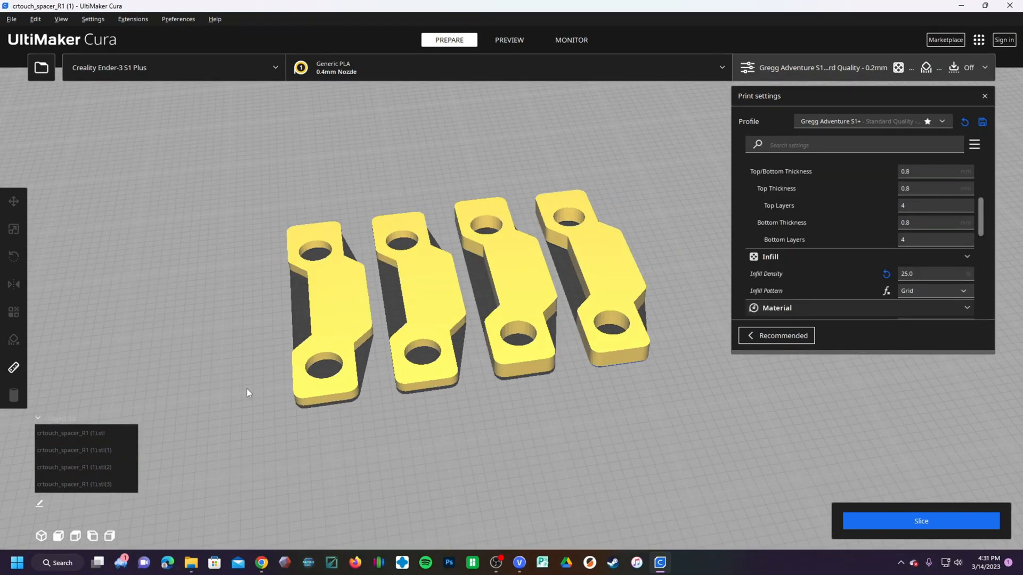
pyautogui.moveTo(422, 499)
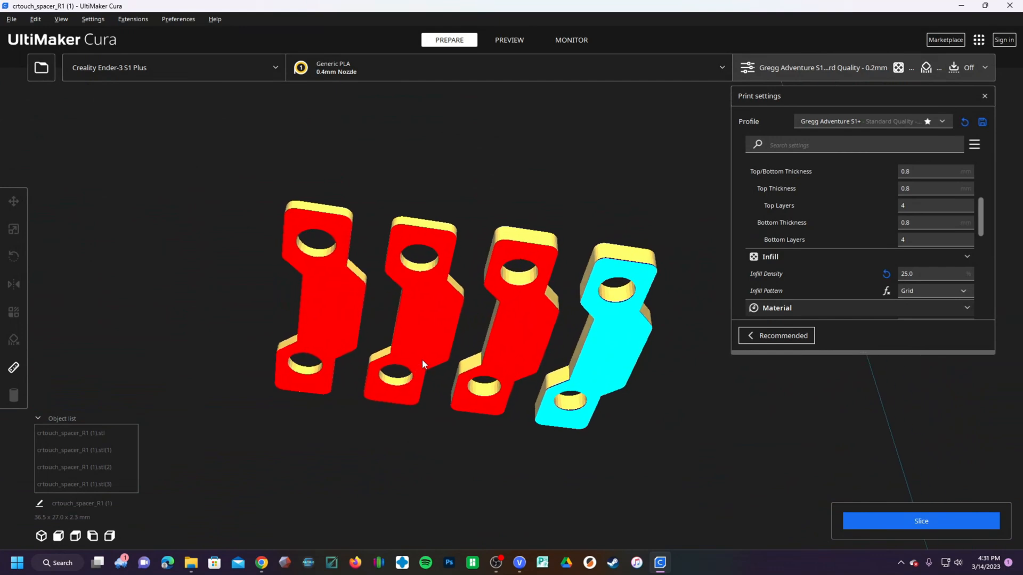
pyautogui.moveTo(518, 457)
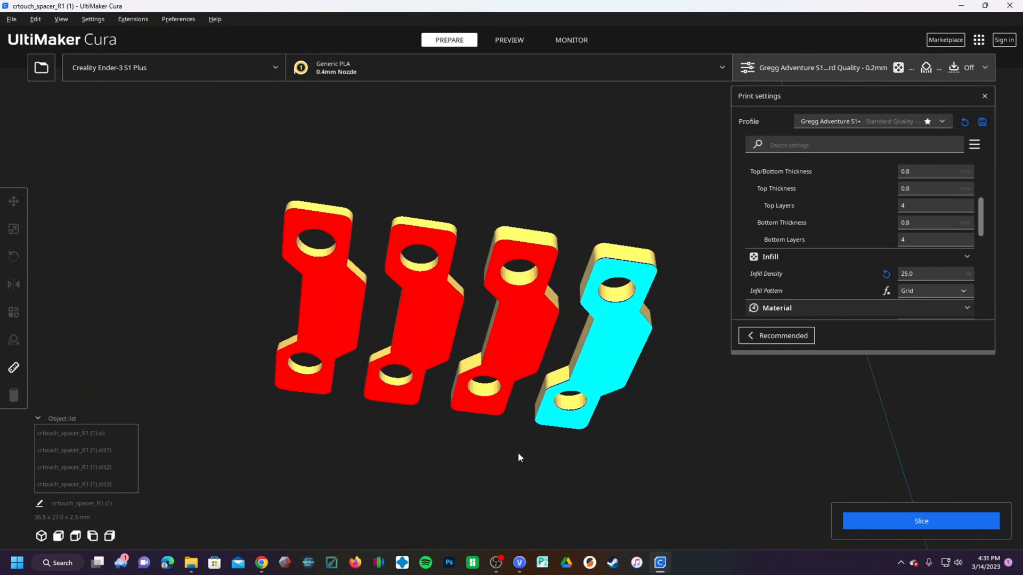
pyautogui.moveTo(333, 329)
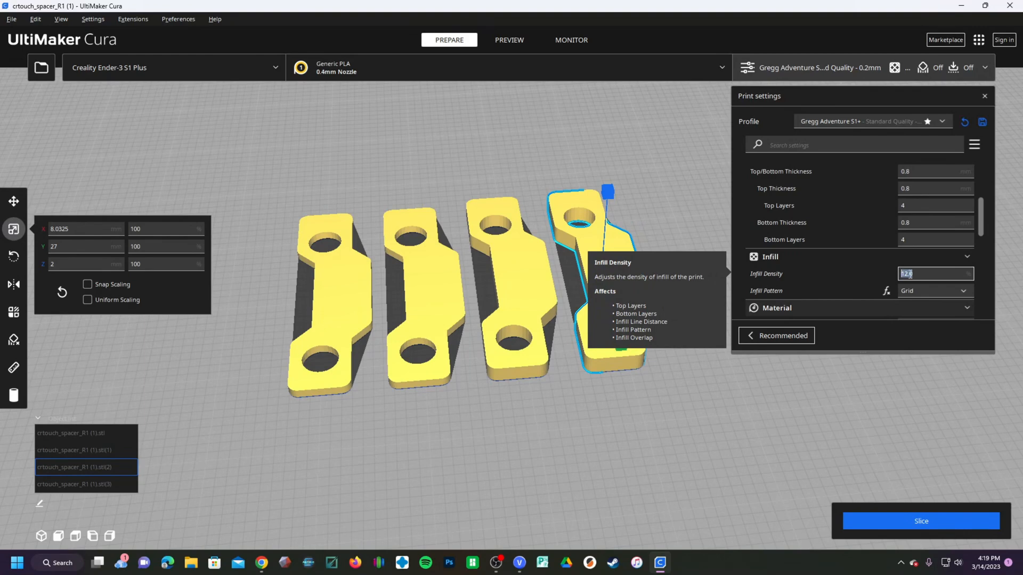
# Step: Enter 20% infill density in the print settings
pyautogui.write('20')
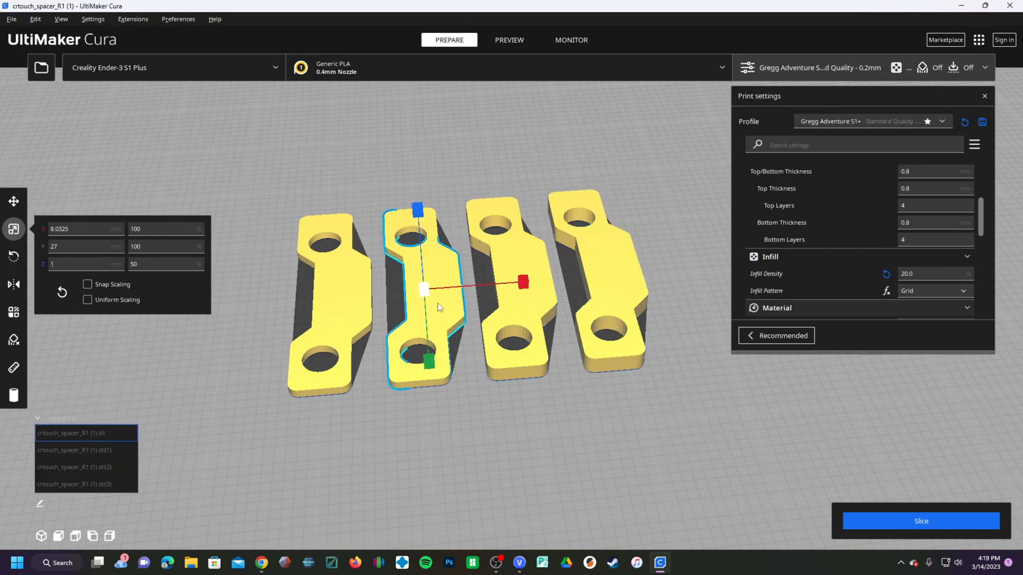
pyautogui.click(85, 484)
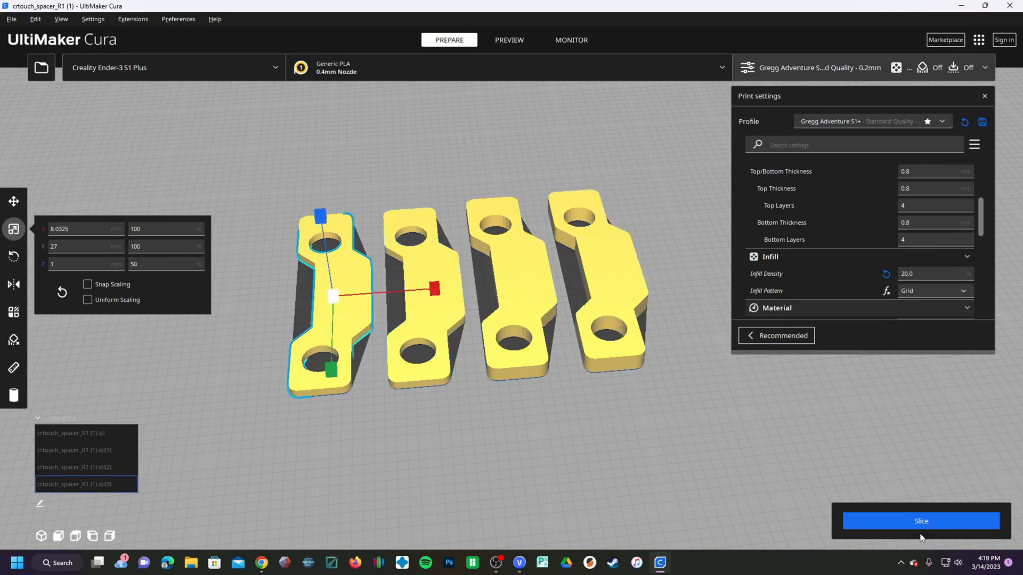
pyautogui.moveTo(716, 501)
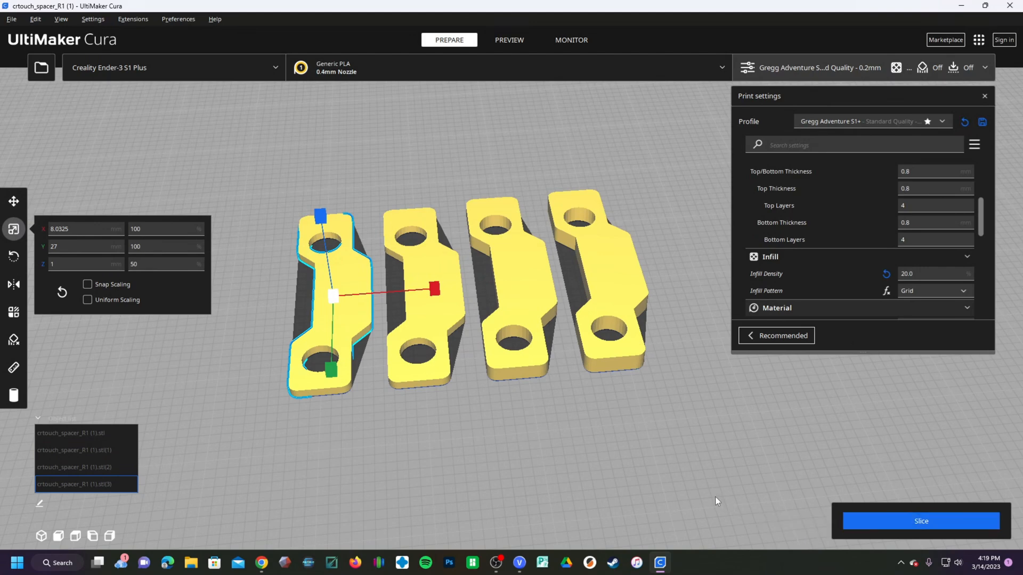
pyautogui.tripleClick(934, 273)
pyautogui.write('25')
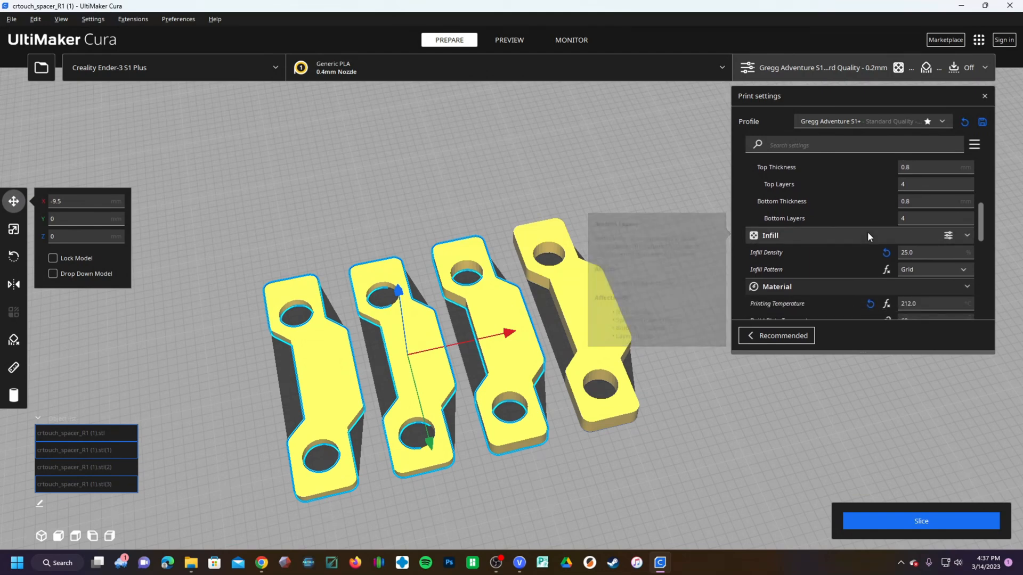
# Step: Scroll the print settings down to the Speed section
pyautogui.scroll(-3)
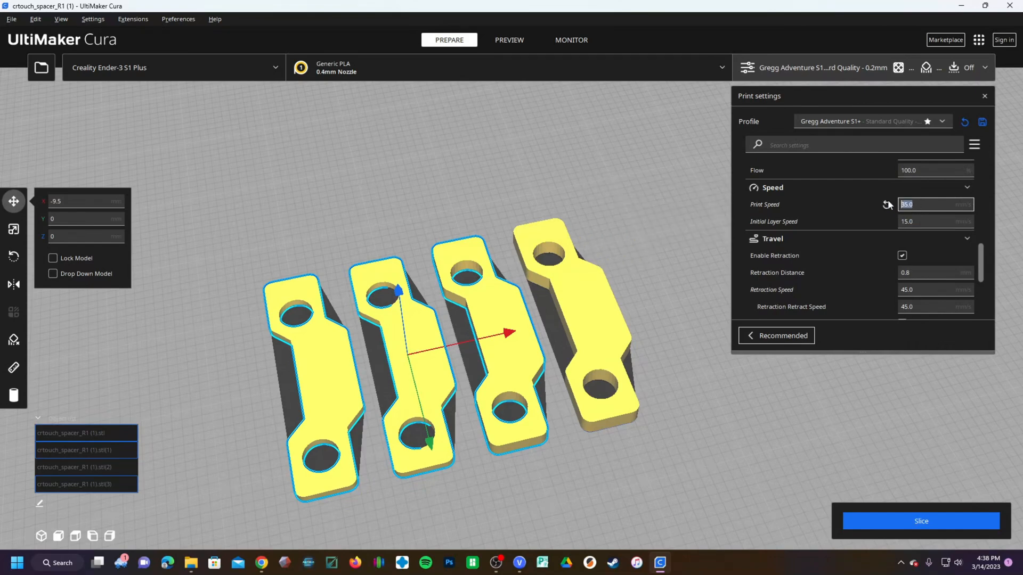
pyautogui.moveTo(887, 205)
pyautogui.write('20')
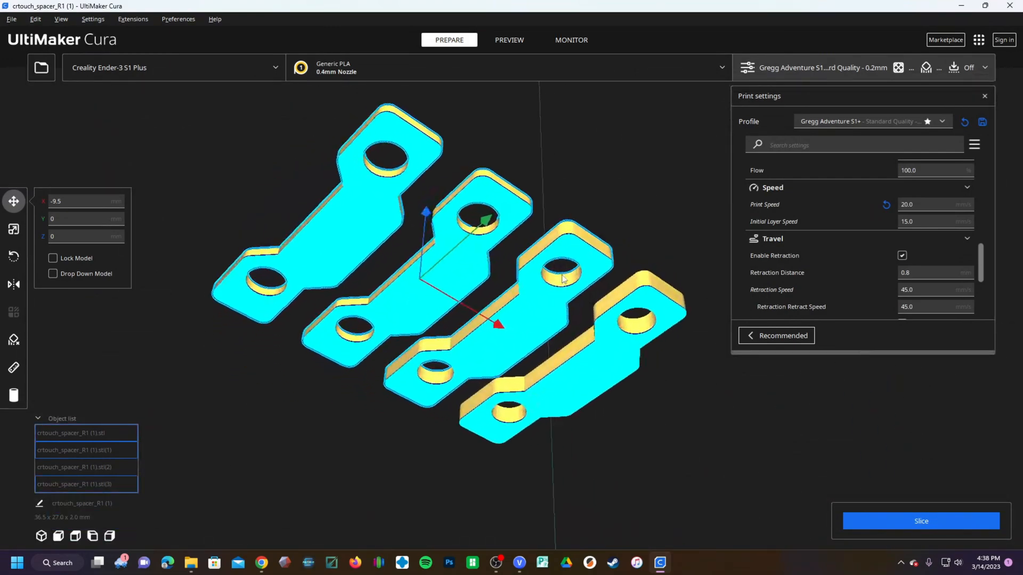
# Step: Slice the four spacers (13 minutes, 1 g) and open the layer preview
pyautogui.click(921, 521)
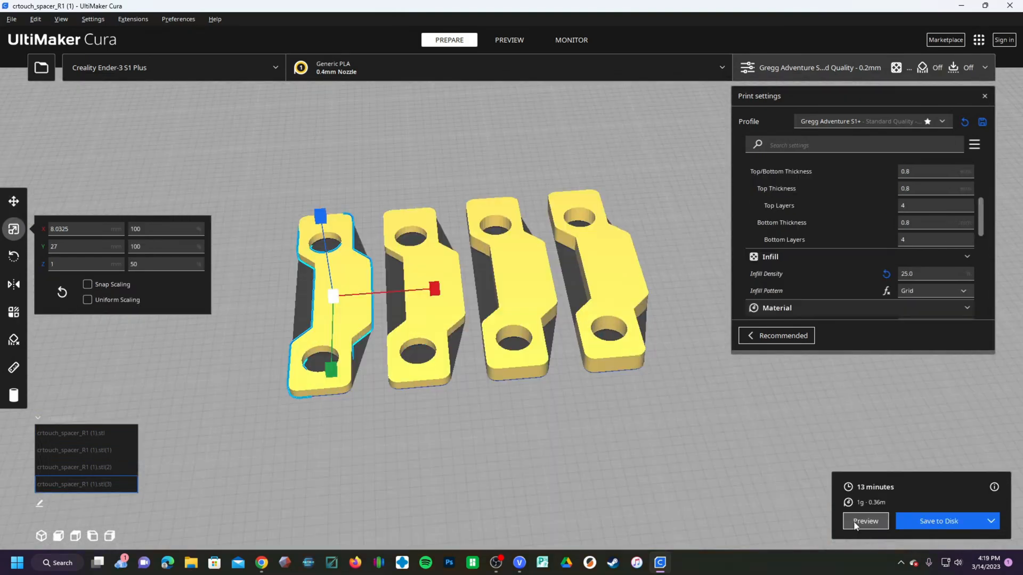
pyautogui.click(865, 521)
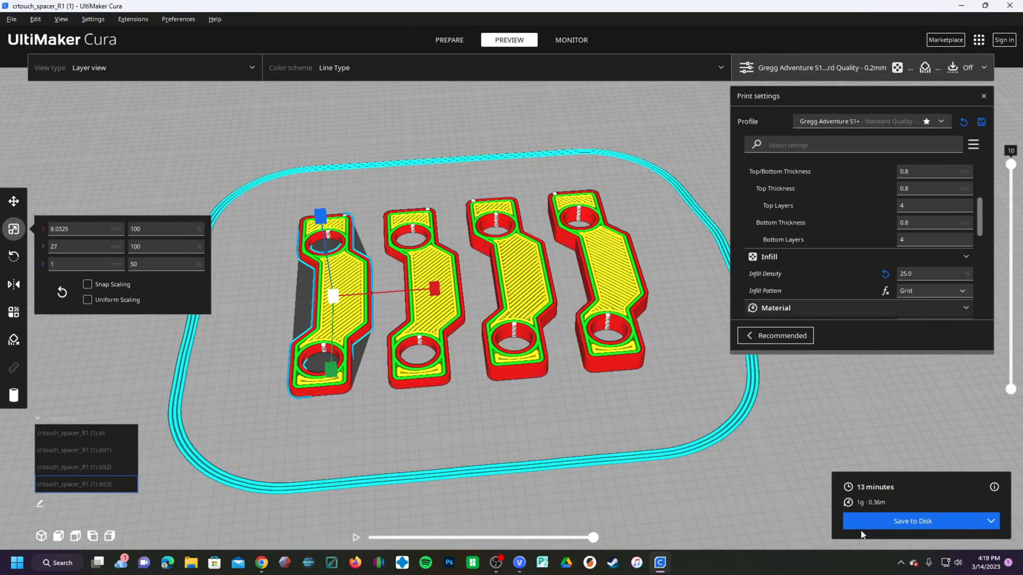